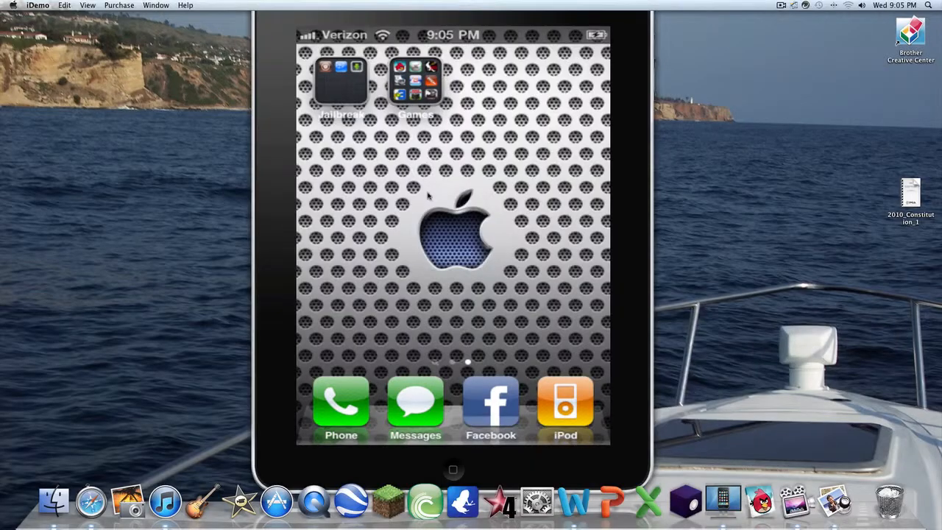
pyautogui.moveTo(386, 121)
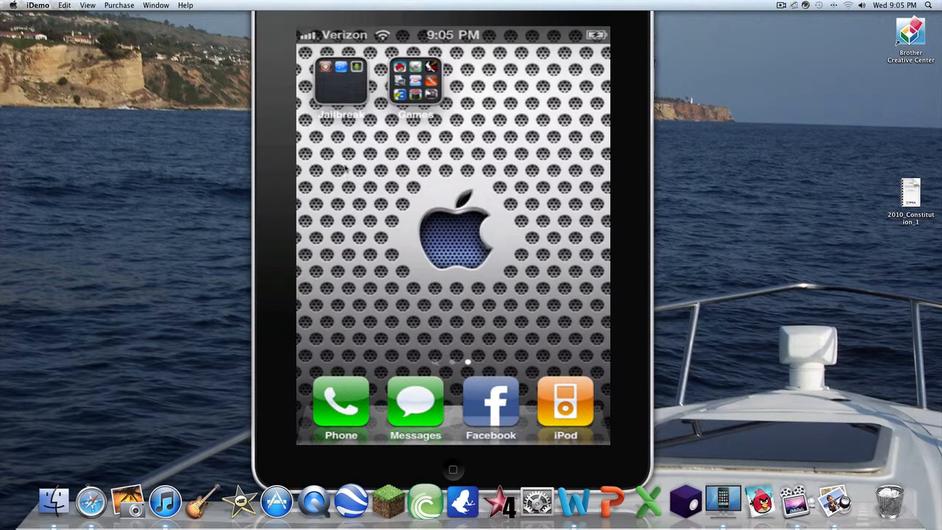
pyautogui.moveTo(409, 223)
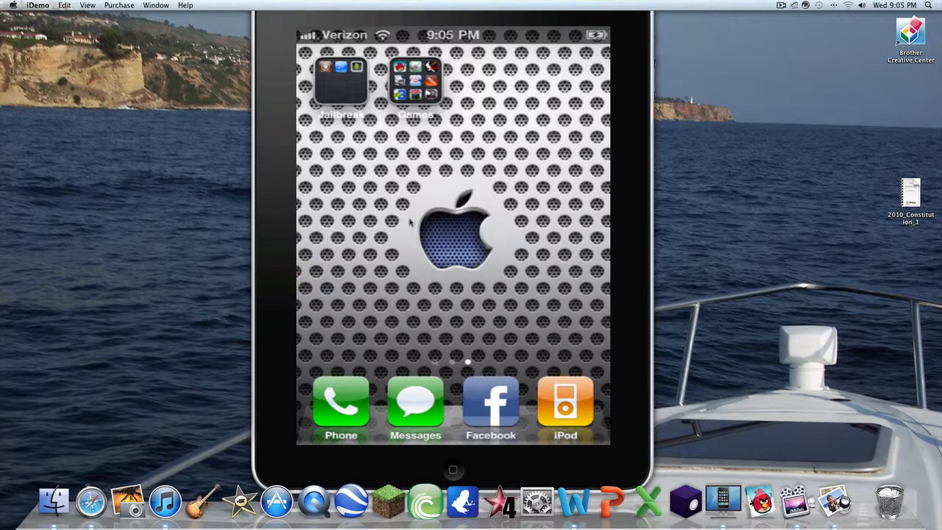
pyautogui.moveTo(410, 156)
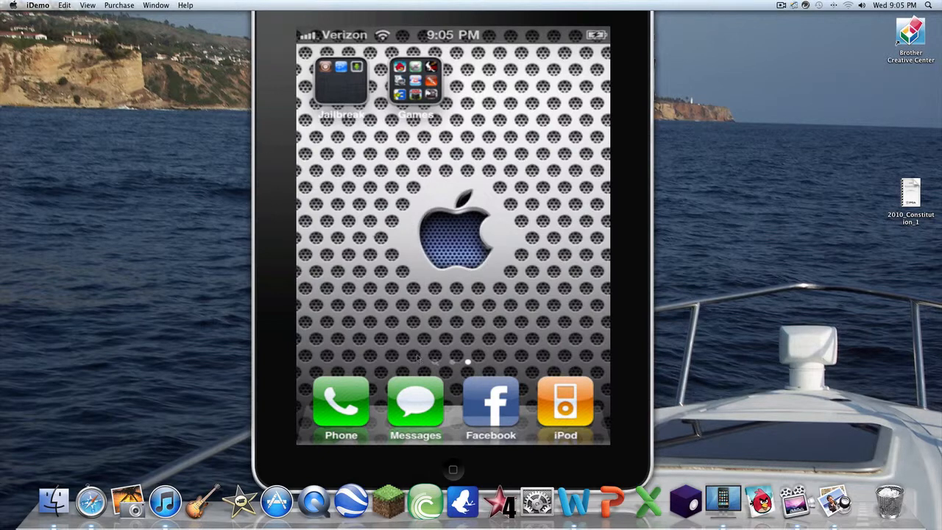
pyautogui.moveTo(91, 501)
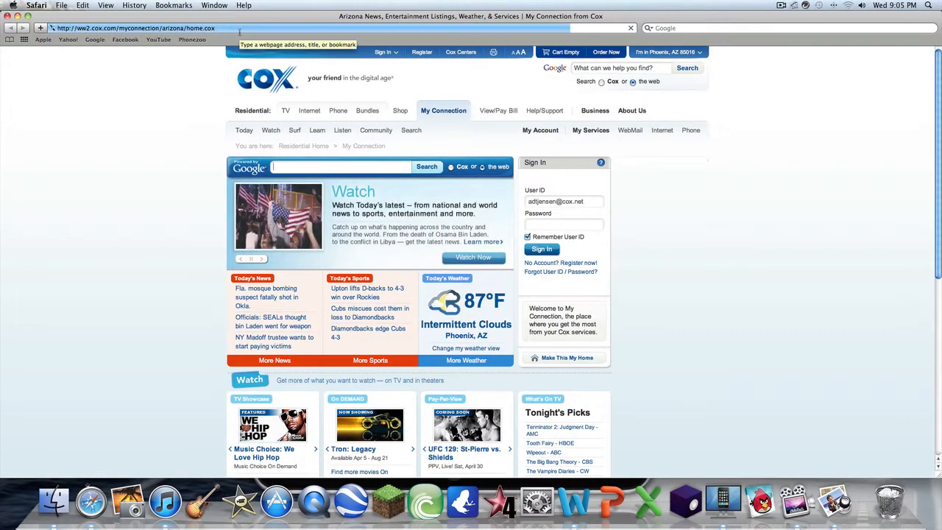
# Enter 'bitto' in the Safari address bar
pyautogui.click(236, 28)
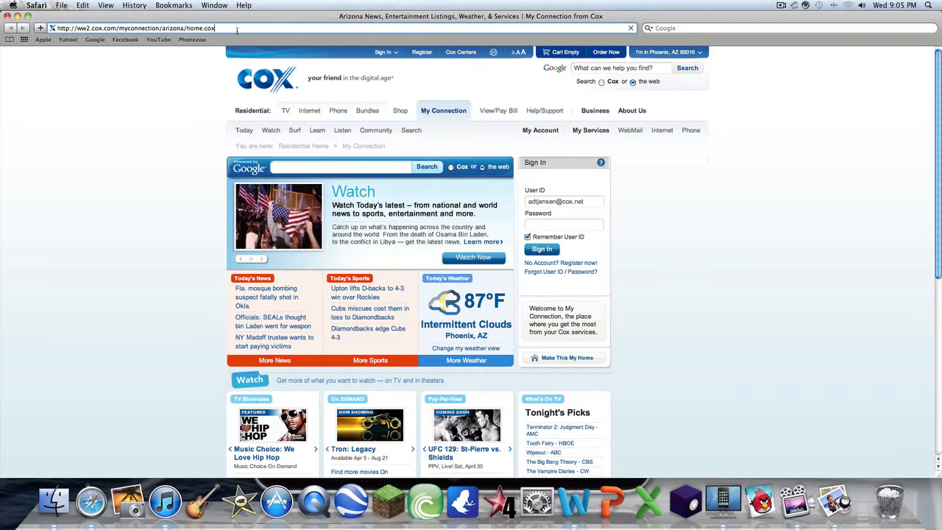
pyautogui.write('bitto')
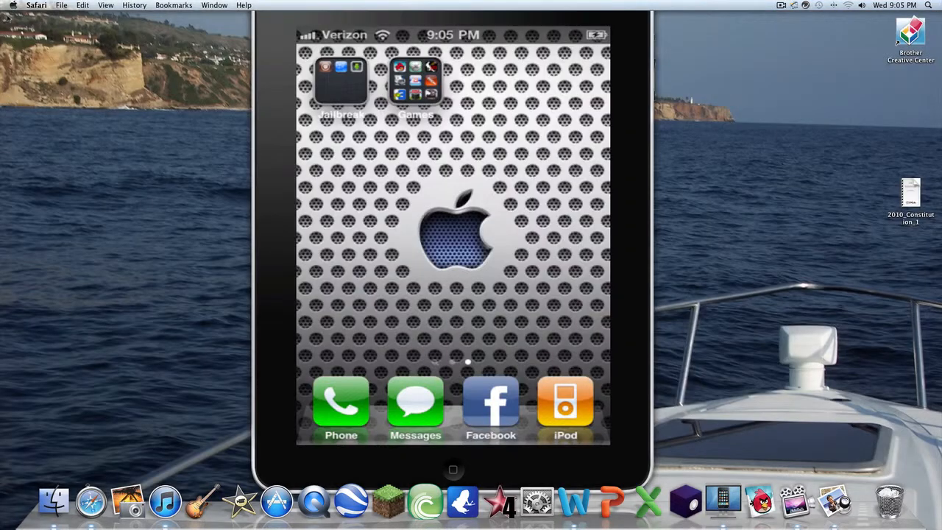
pyautogui.moveTo(146, 454)
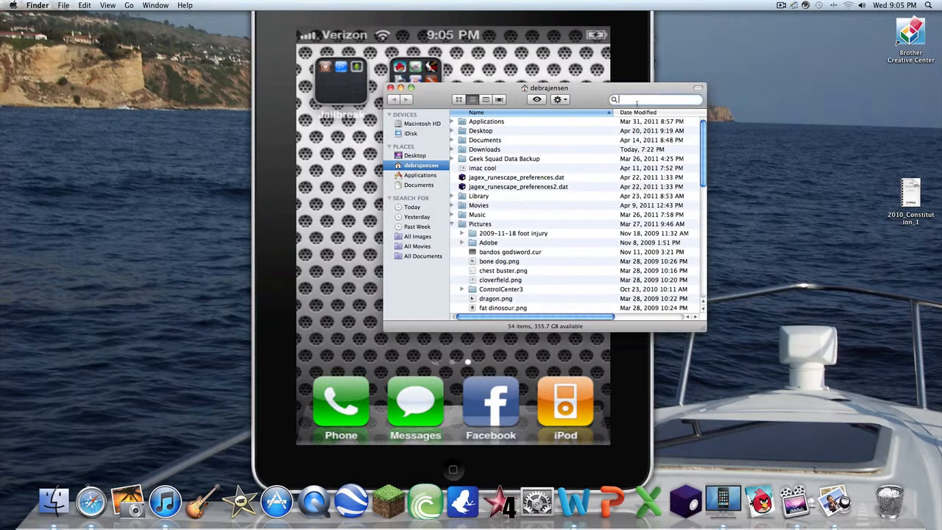
# Search Finder for 'bitt', launch BitTorrent, and bring up the Torrentz page
pyautogui.write('bitt')
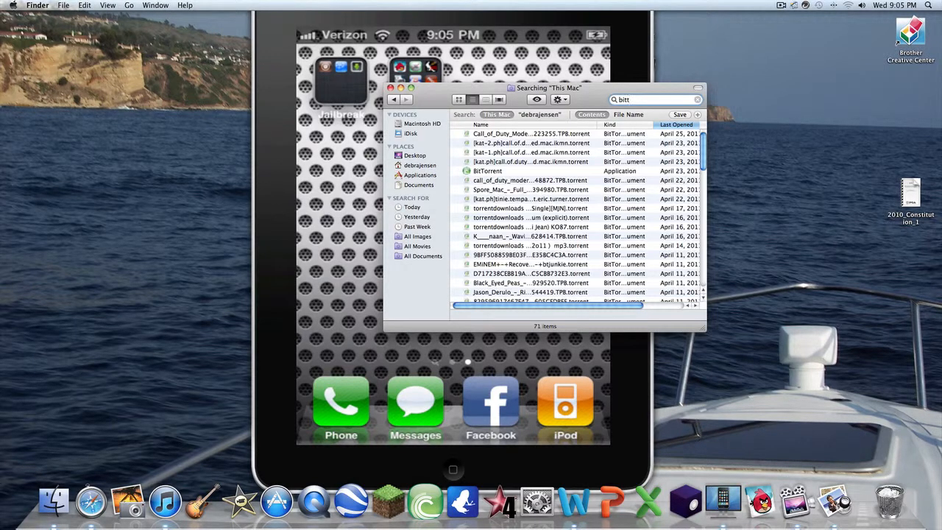
pyautogui.click(487, 170)
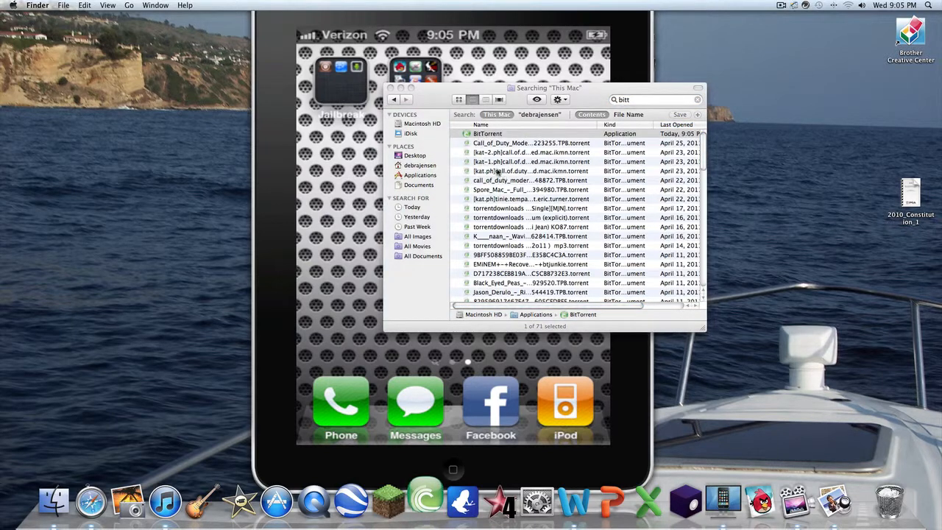
pyautogui.click(424, 501)
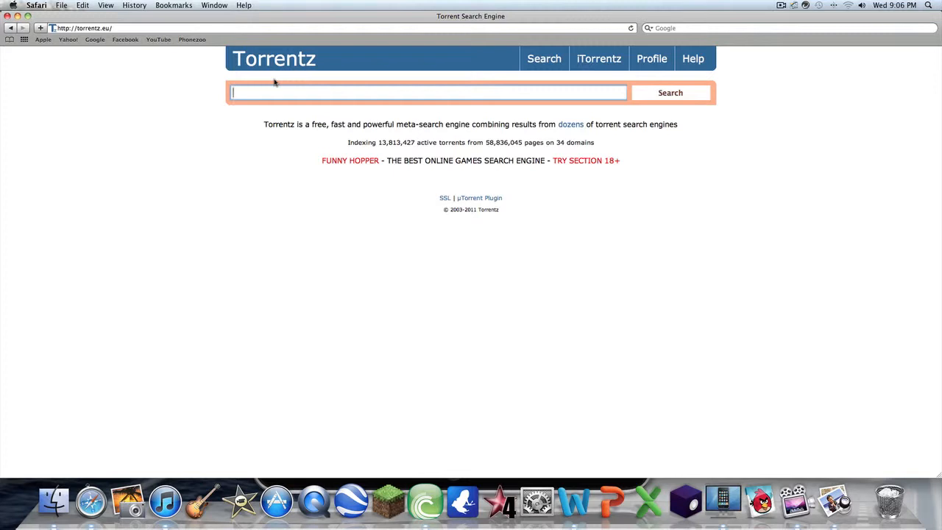
# Search Torrentz for 'look at me now chris brown'
pyautogui.write('look at me n')
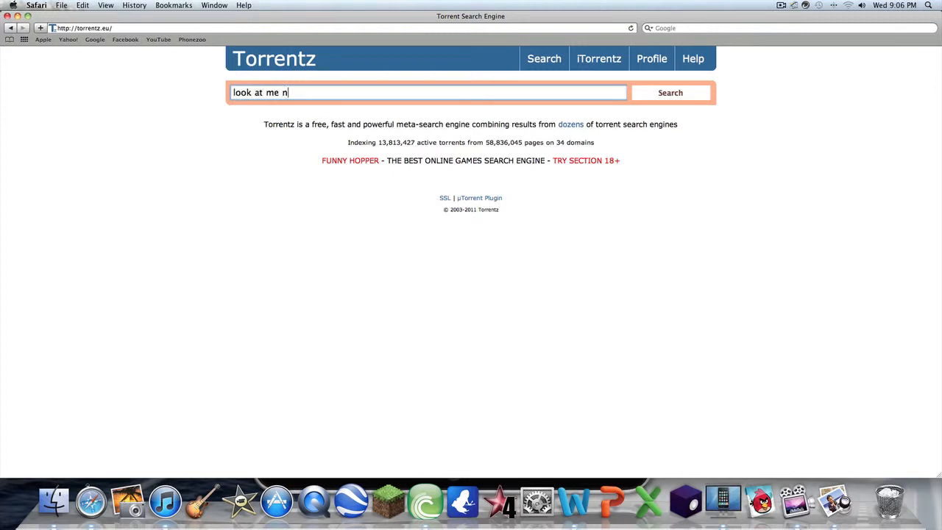
pyautogui.write('ow')
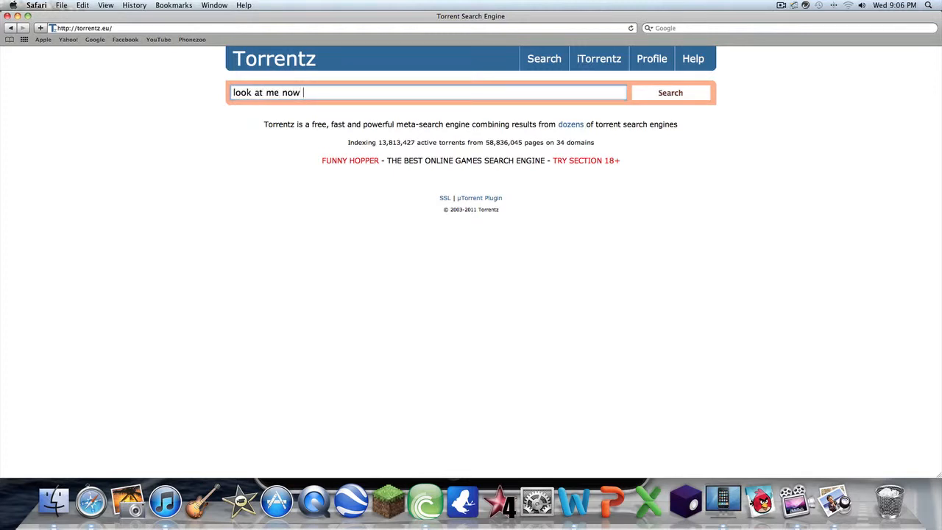
pyautogui.write('chris b')
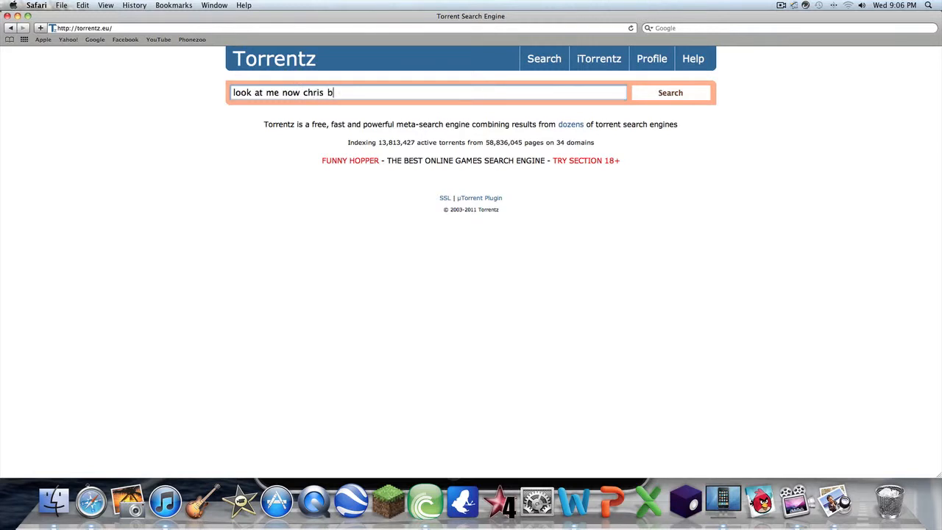
pyautogui.click(665, 92)
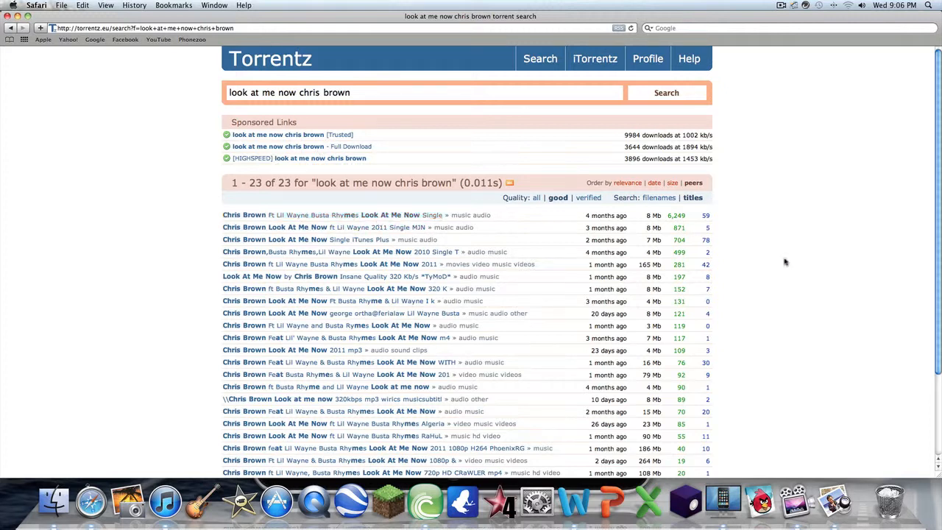
pyautogui.moveTo(368, 193)
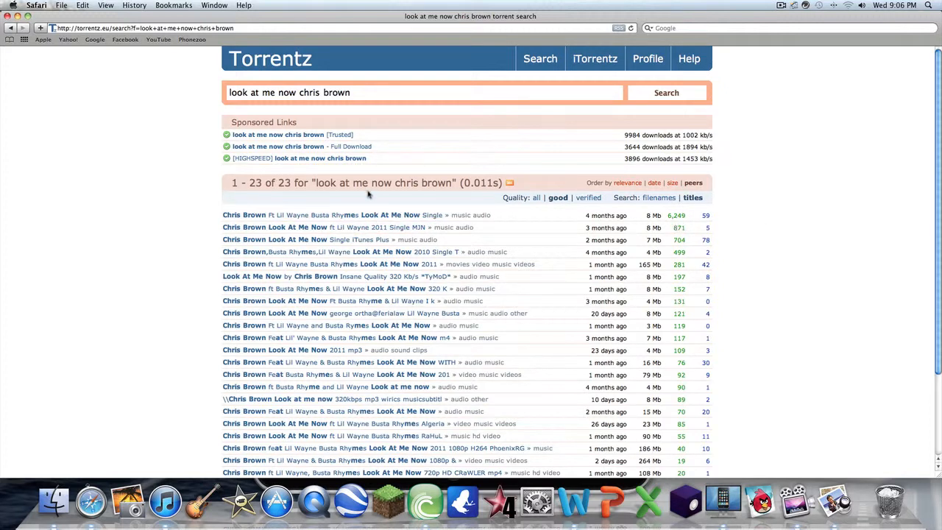
pyautogui.moveTo(691, 217)
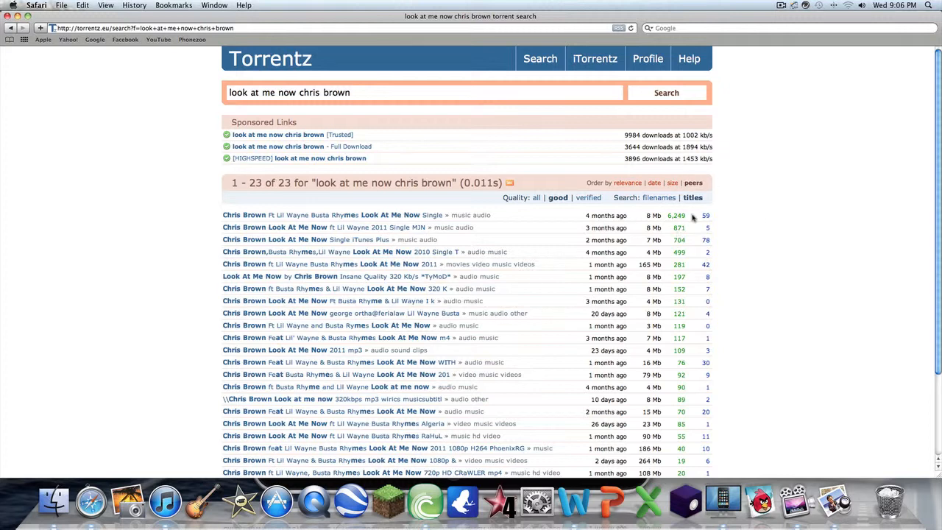
pyautogui.moveTo(690, 218)
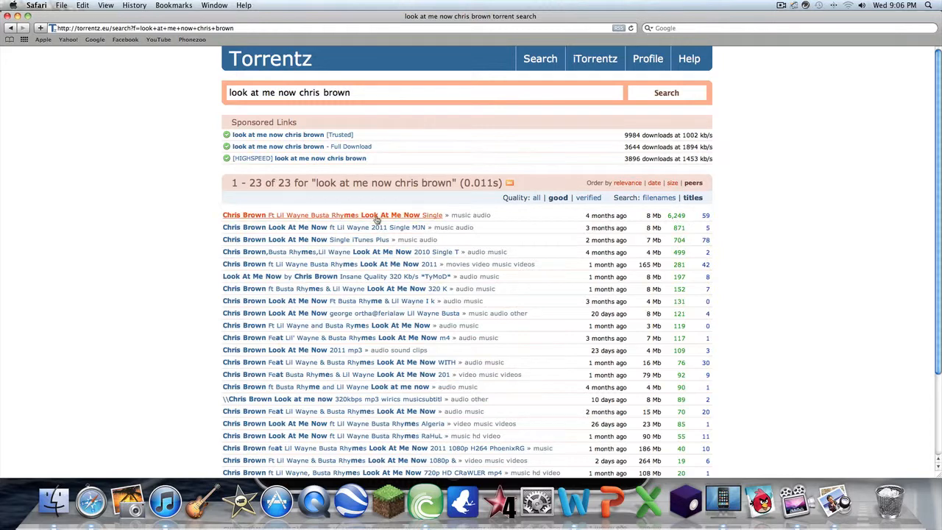
# Open the top Look At Me Now result and browse the torrentdownloads.net page
pyautogui.click(335, 215)
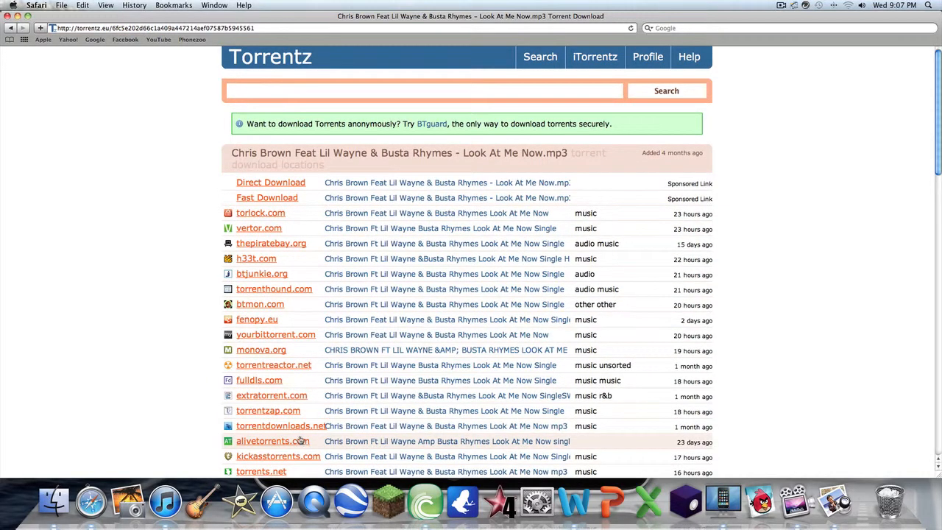
pyautogui.moveTo(302, 464)
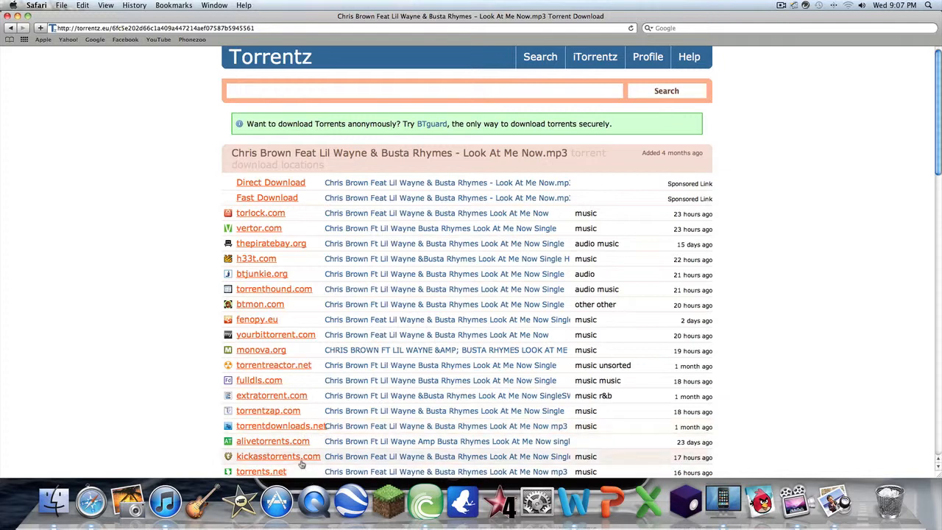
pyautogui.click(281, 425)
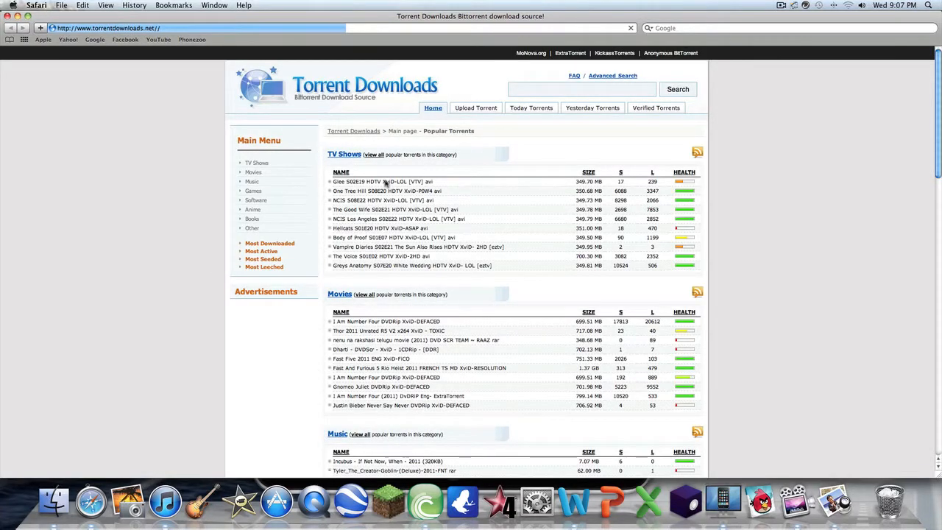
pyautogui.scroll(-3)
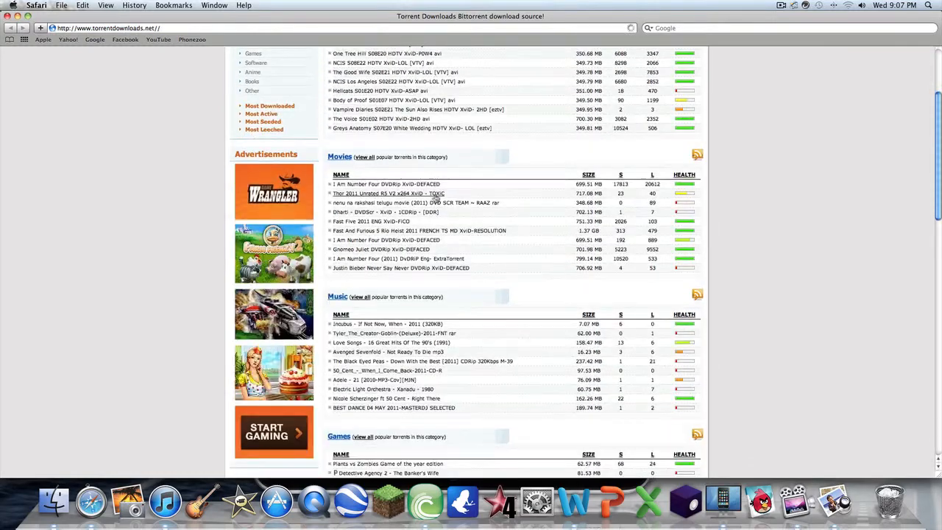
pyautogui.scroll(-3)
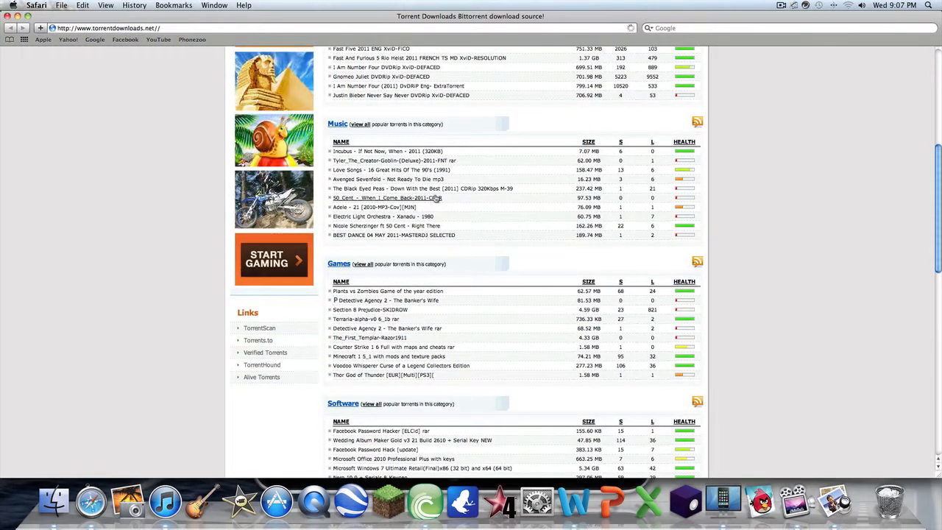
pyautogui.scroll(3)
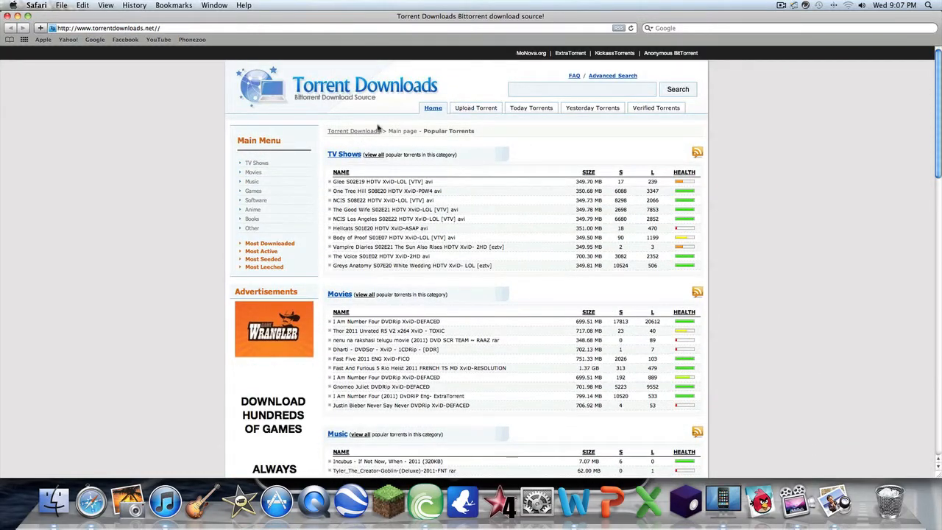
pyautogui.scroll(-3)
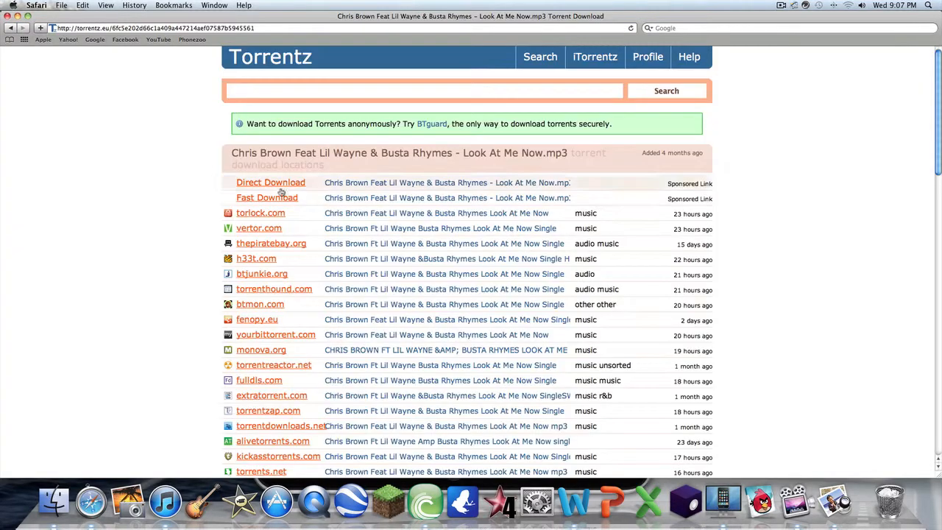
# Download the Look At Me Now [Single][SW] torrent from KickassTorrents
pyautogui.click(278, 457)
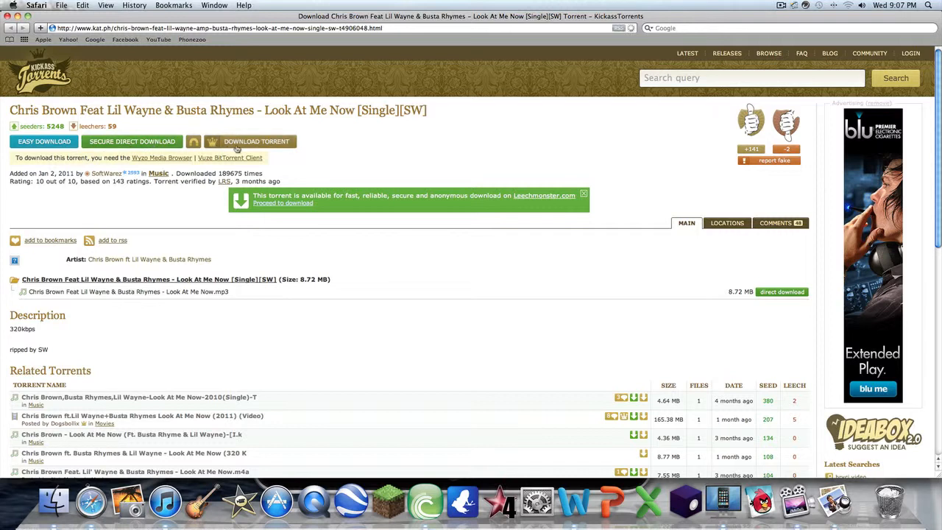
pyautogui.click(256, 141)
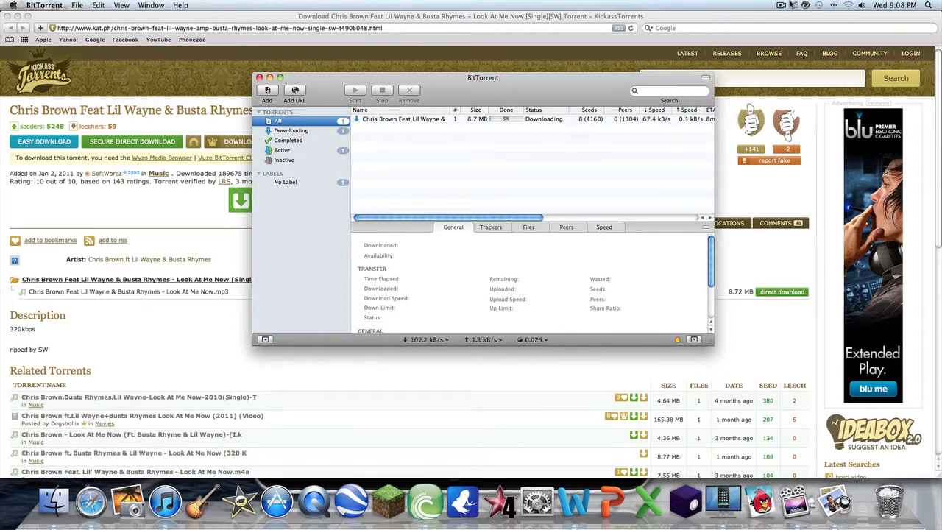
# Reveal the finished Look At Me Now torrent's mp3 in Finder
pyautogui.click(781, 5)
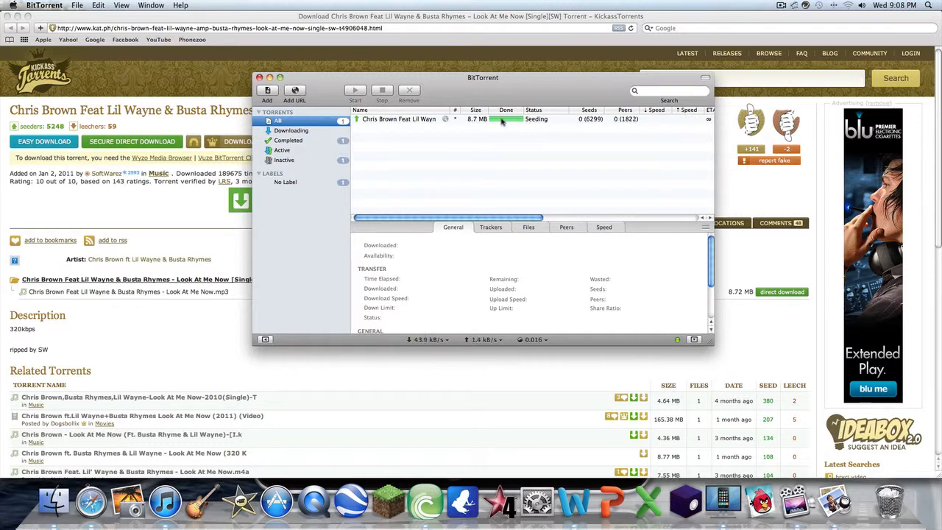
pyautogui.rightClick(399, 118)
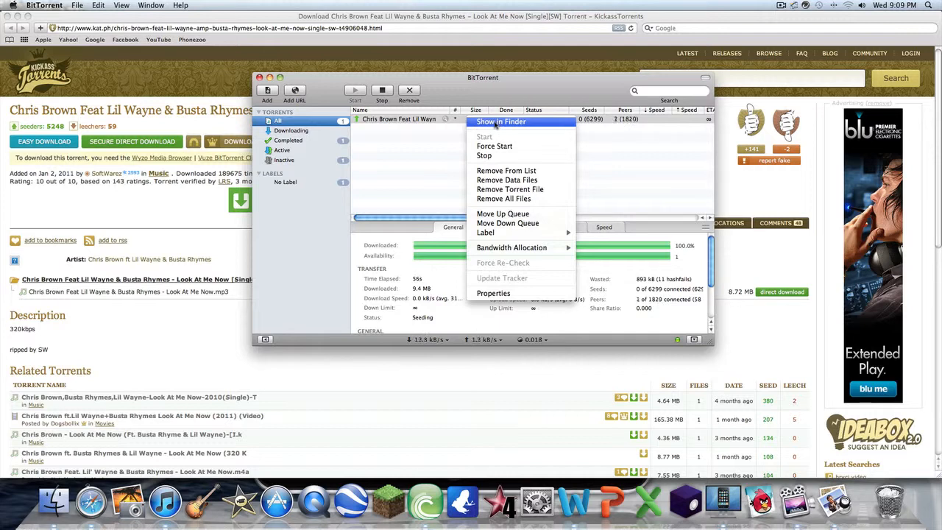
pyautogui.click(500, 122)
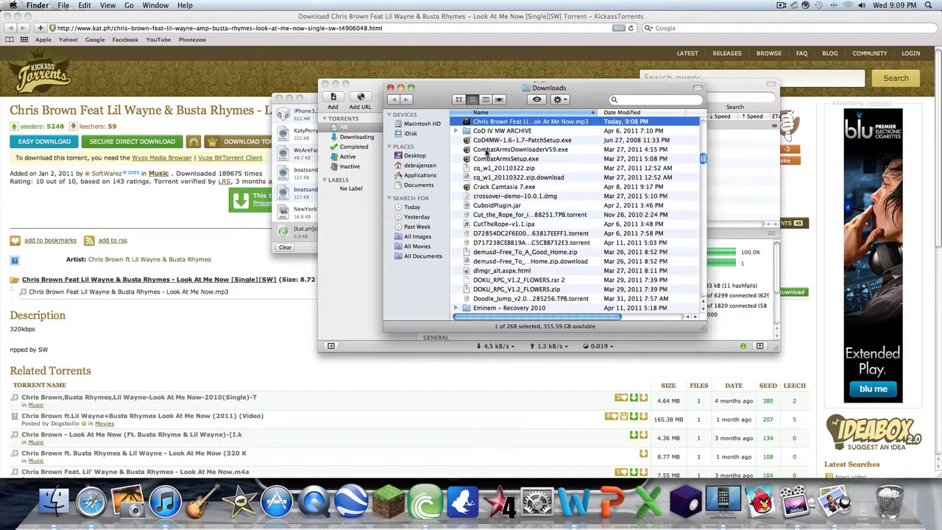
# Scroll through the 268-item Downloads folder looking for the Chris Brown mp3
pyautogui.click(509, 308)
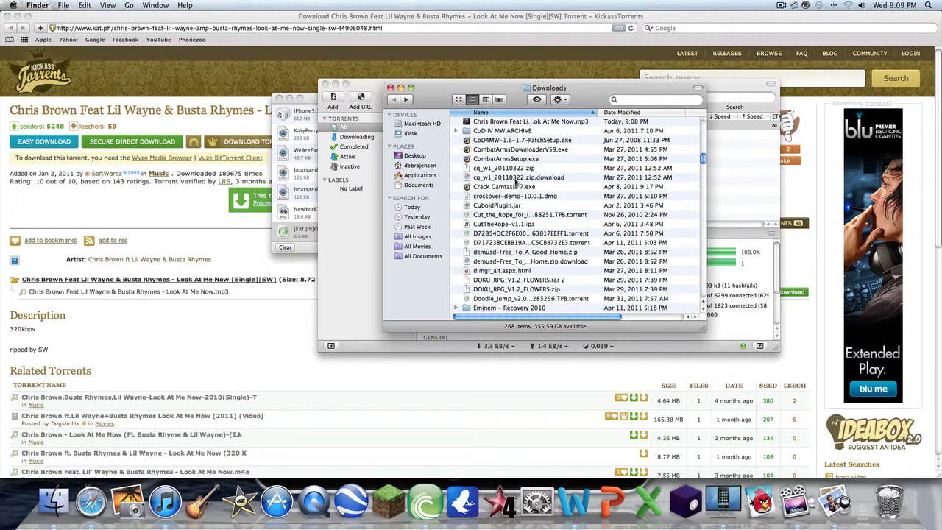
pyautogui.scroll(-3)
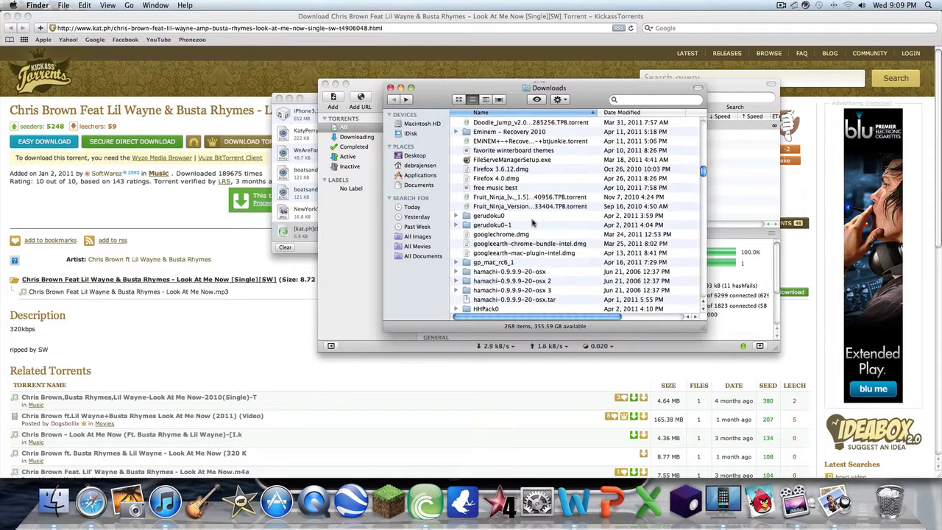
pyautogui.scroll(-3)
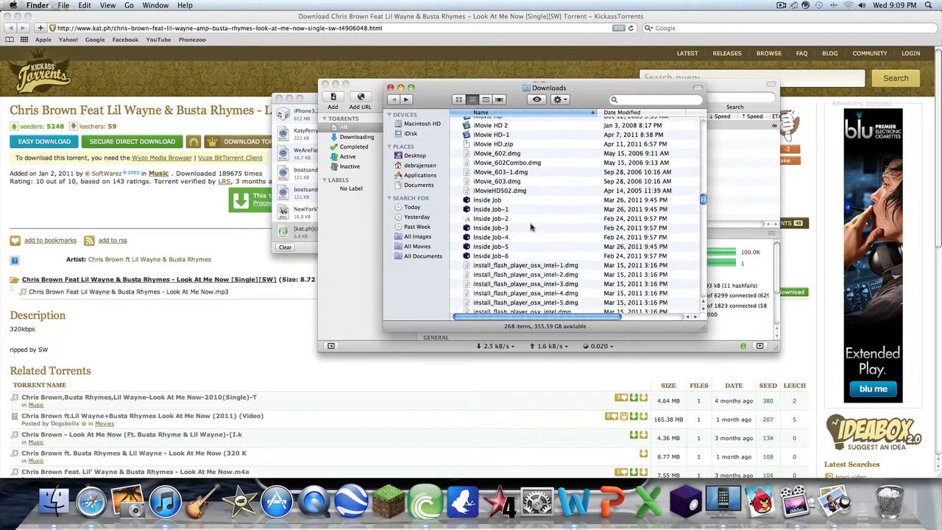
pyautogui.scroll(-3)
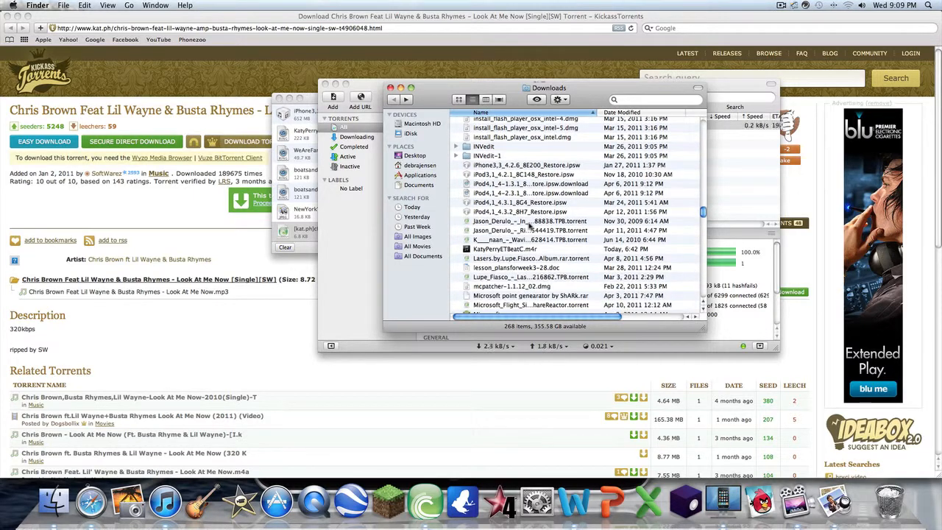
pyautogui.scroll(-3)
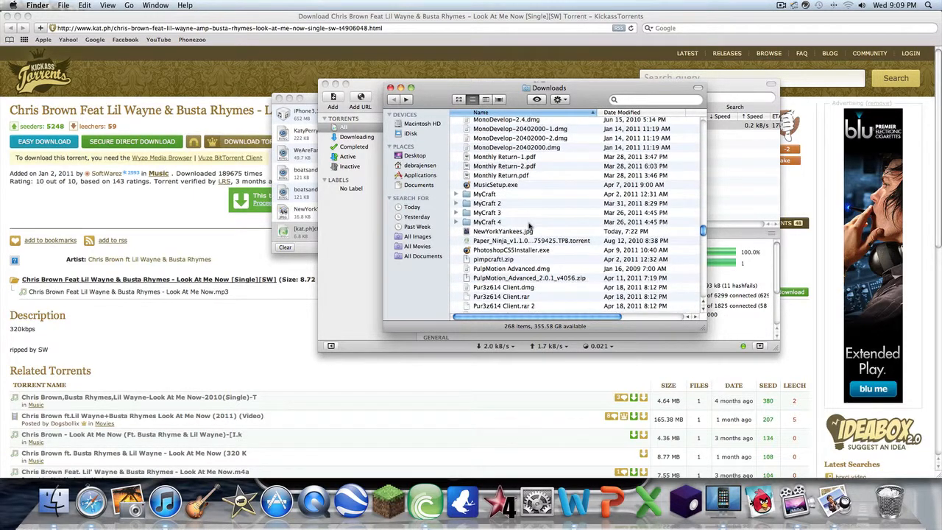
pyautogui.scroll(-3)
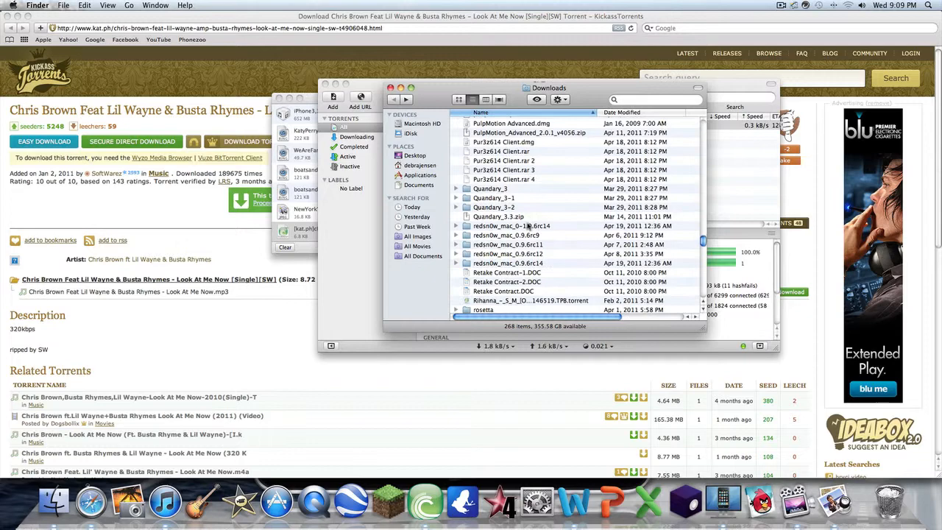
pyautogui.scroll(-3)
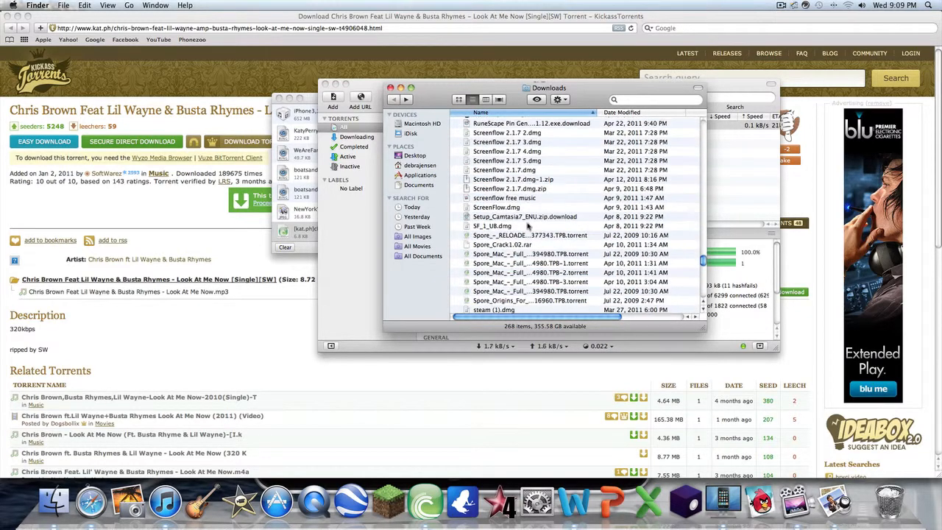
pyautogui.scroll(-3)
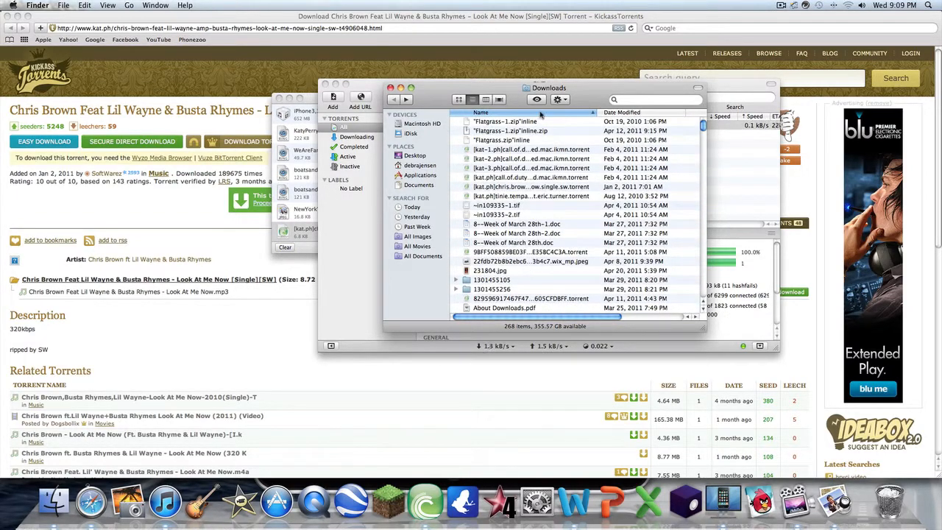
pyautogui.scroll(-3)
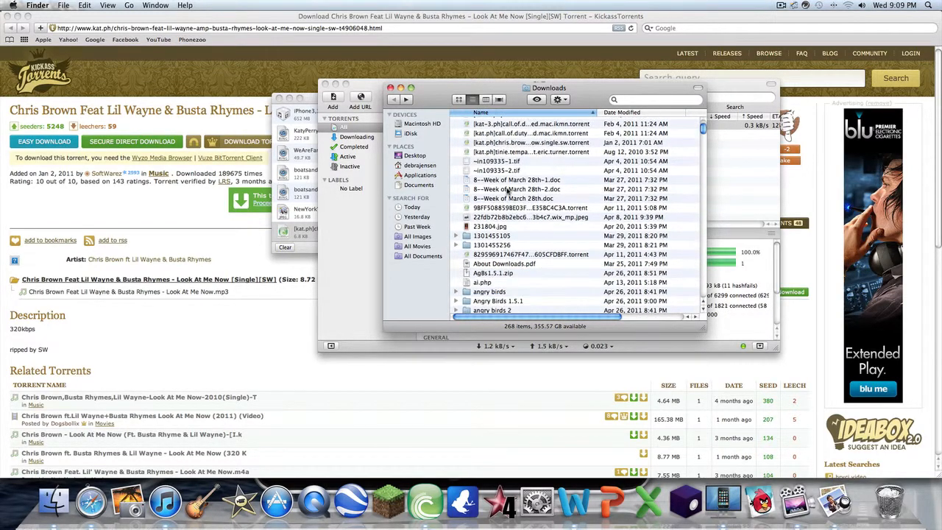
pyautogui.scroll(-3)
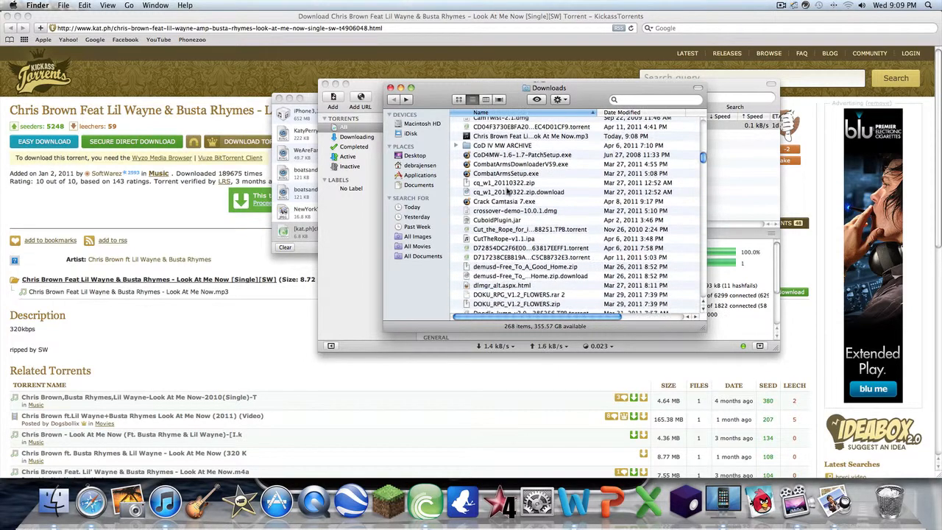
pyautogui.scroll(-3)
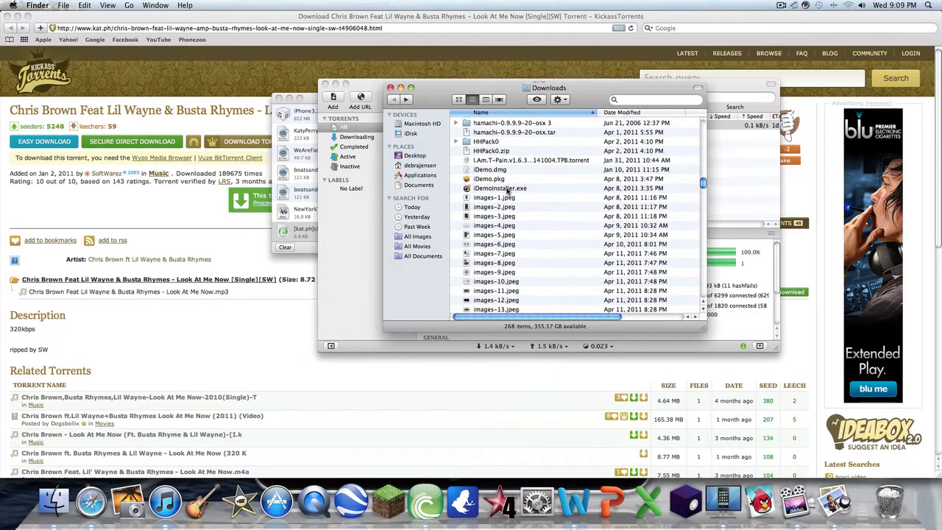
pyautogui.scroll(-3)
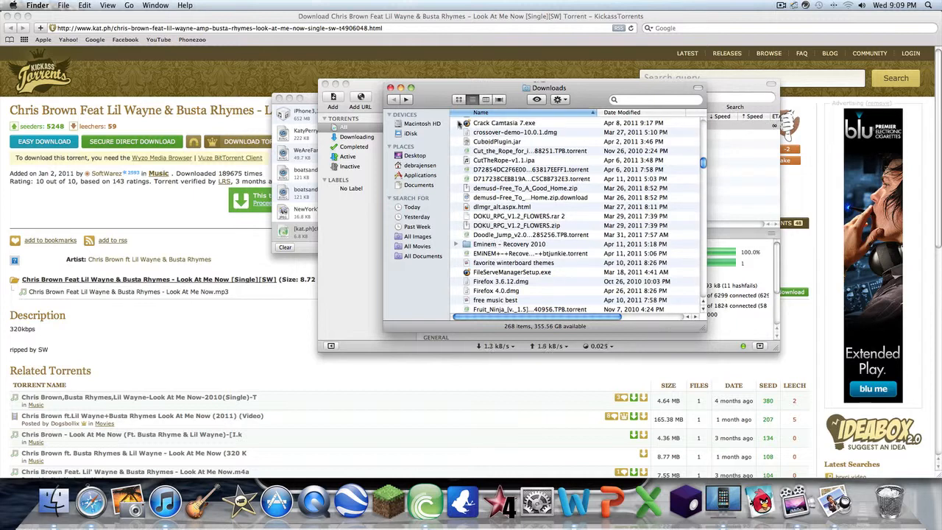
# Choose Show in Finder for the Chris Brown torrent in BitTorrent
pyautogui.rightClick(460, 125)
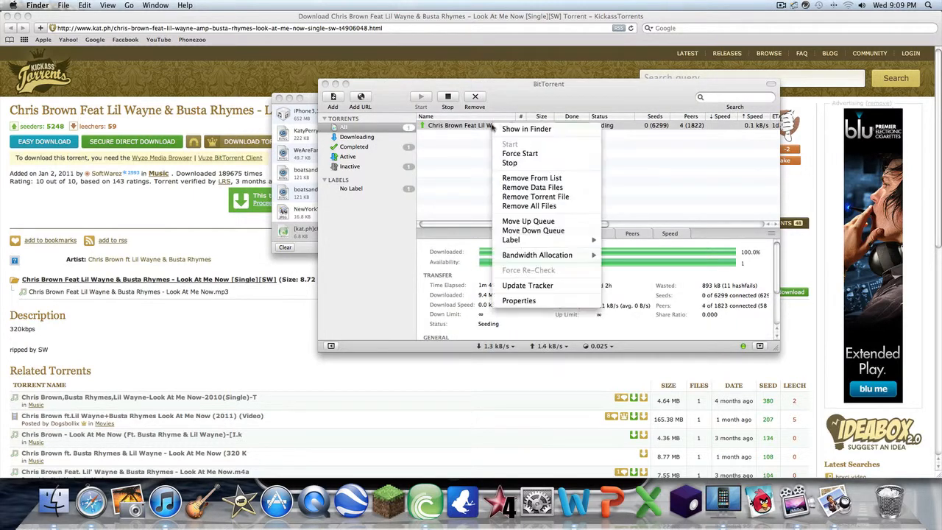
pyautogui.click(526, 129)
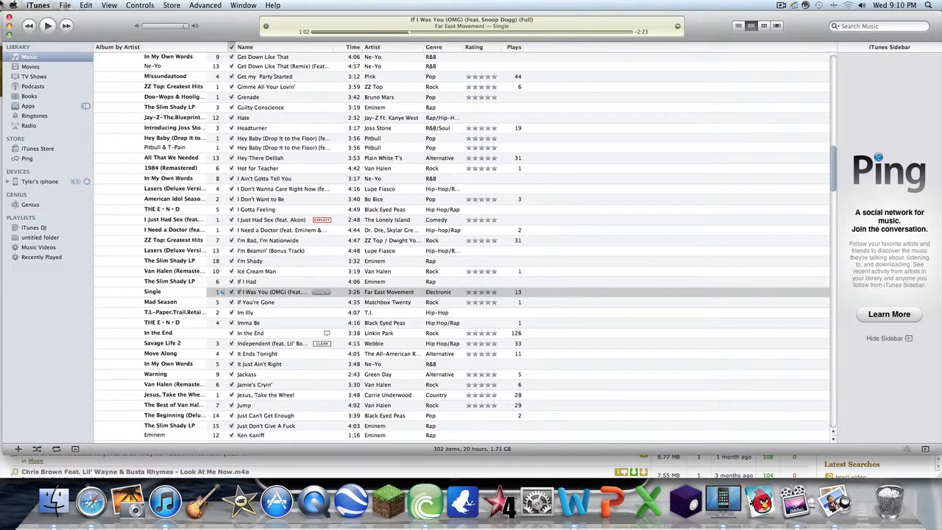
# Drag the Look At Me Now mp3 from Downloads into iTunes Music, reaching 303 items
pyautogui.scroll(-3)
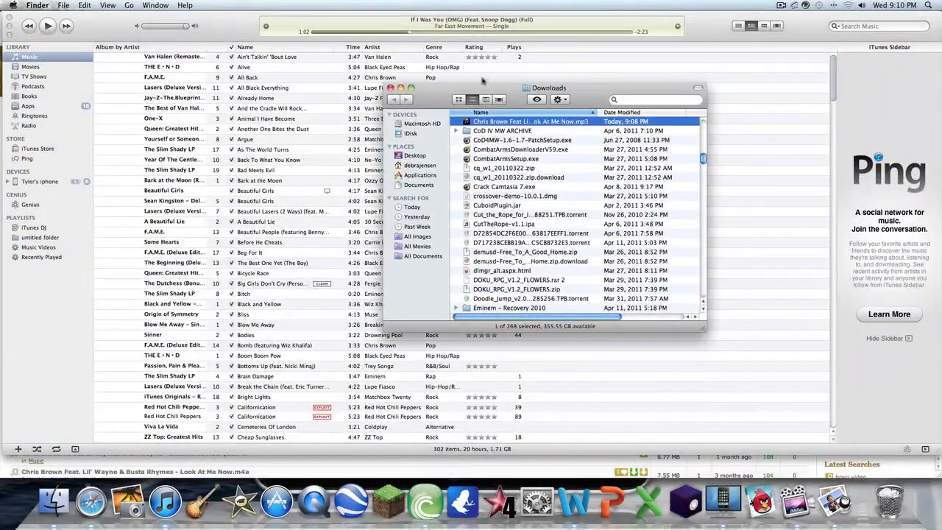
pyautogui.moveTo(548, 87); pyautogui.dragTo(751, 46)
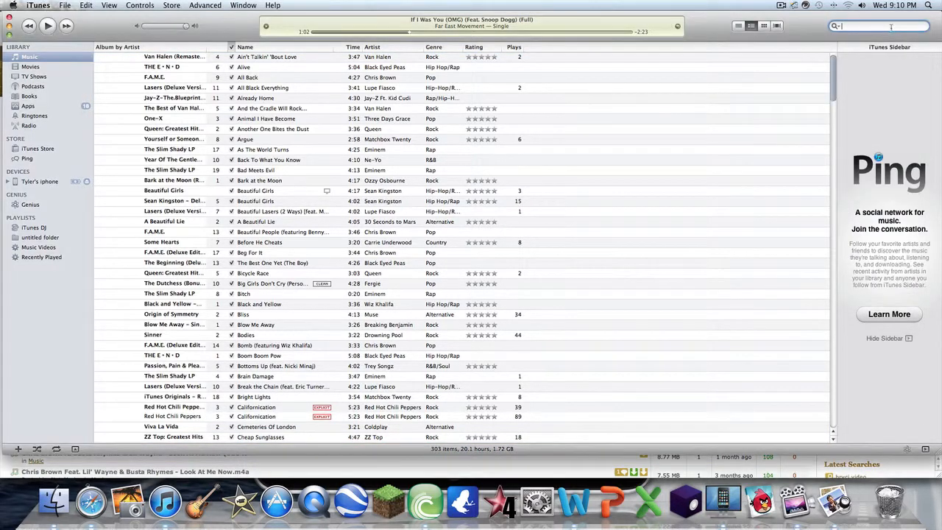
# Search iTunes for 'look at me' and play the Unknown Album Chris Brown track
pyautogui.write('look al')
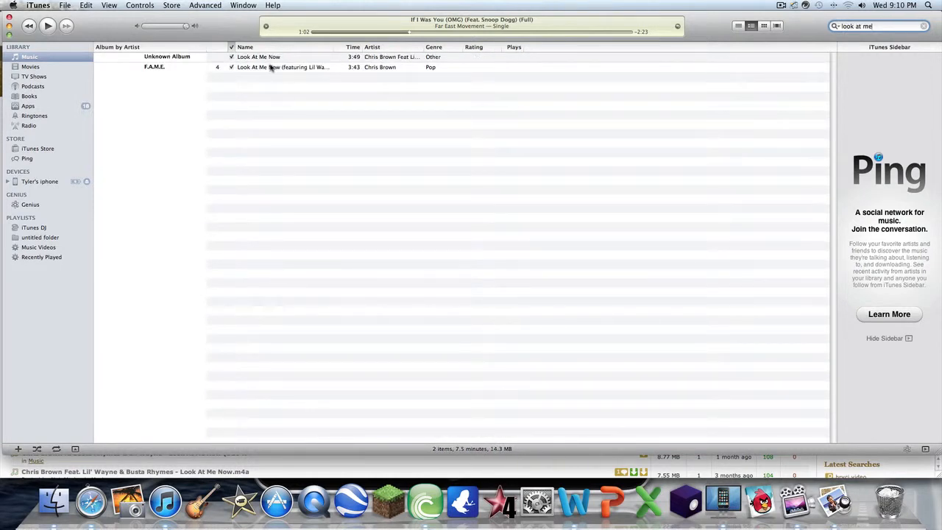
pyautogui.click(258, 56)
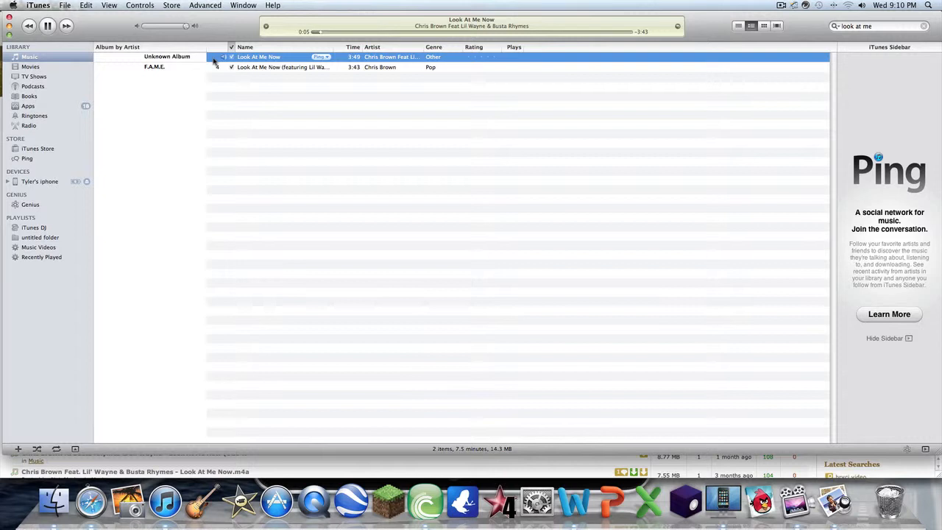
pyautogui.moveTo(233, 78)
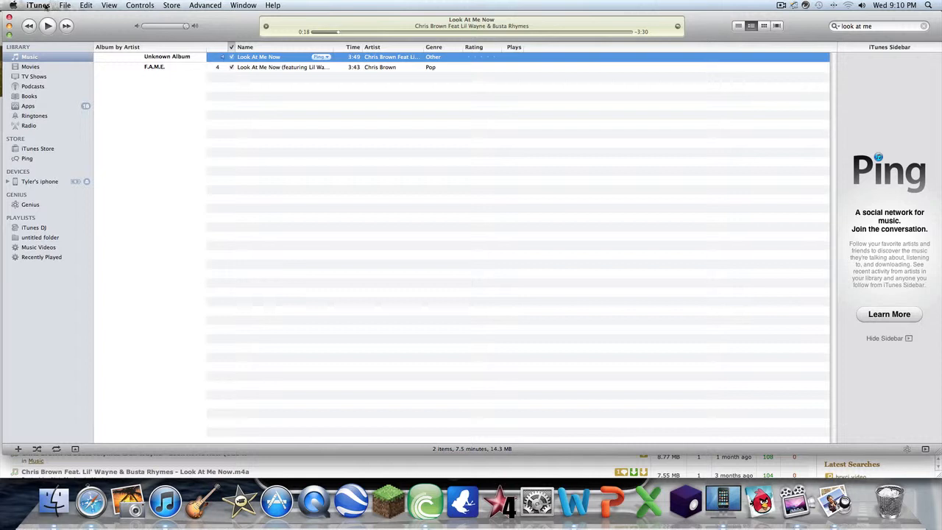
pyautogui.click(65, 6)
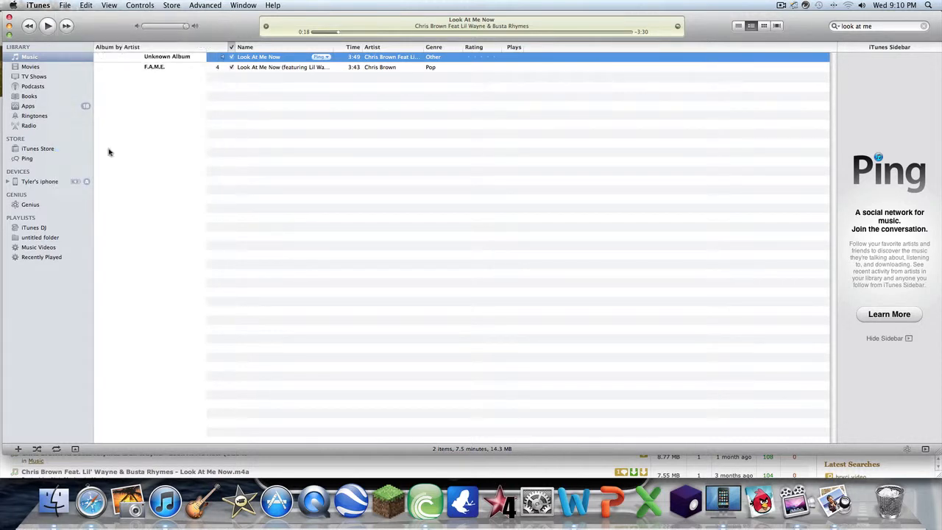
pyautogui.moveTo(122, 67)
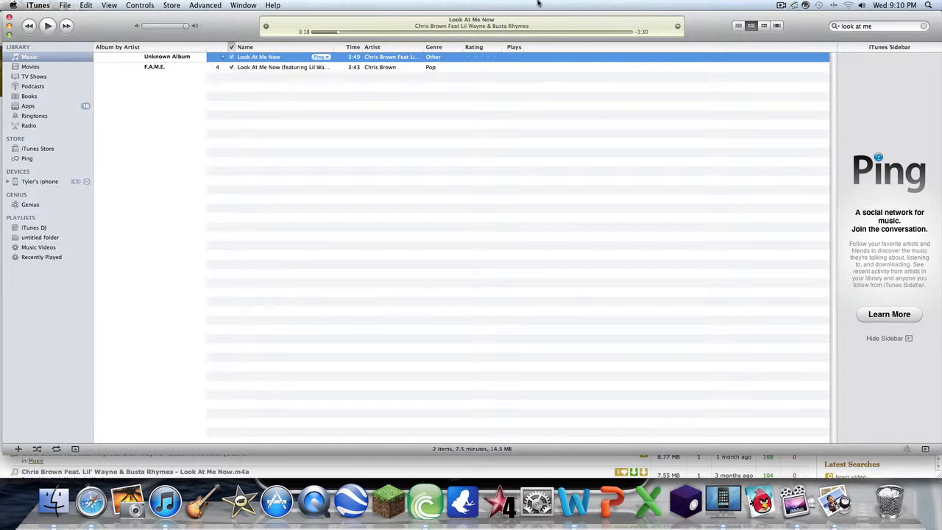
pyautogui.click(780, 5)
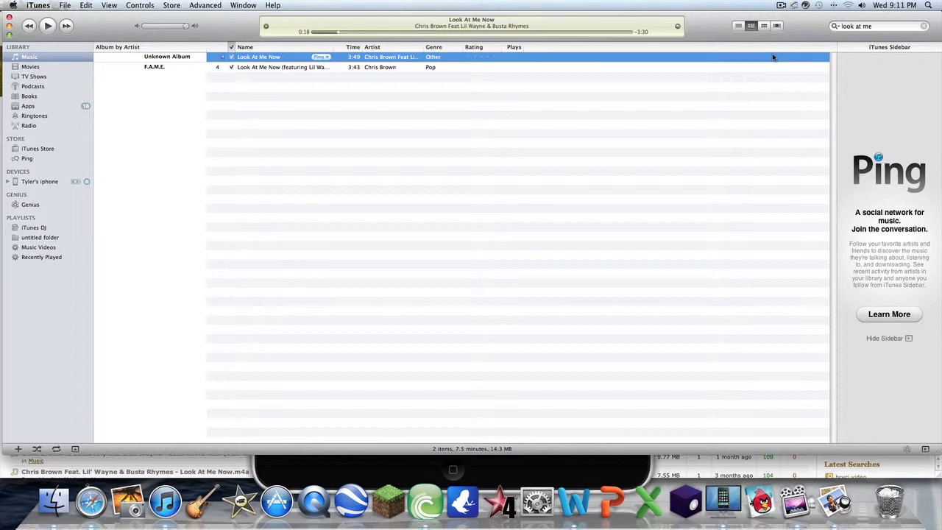
pyautogui.moveTo(733, 198)
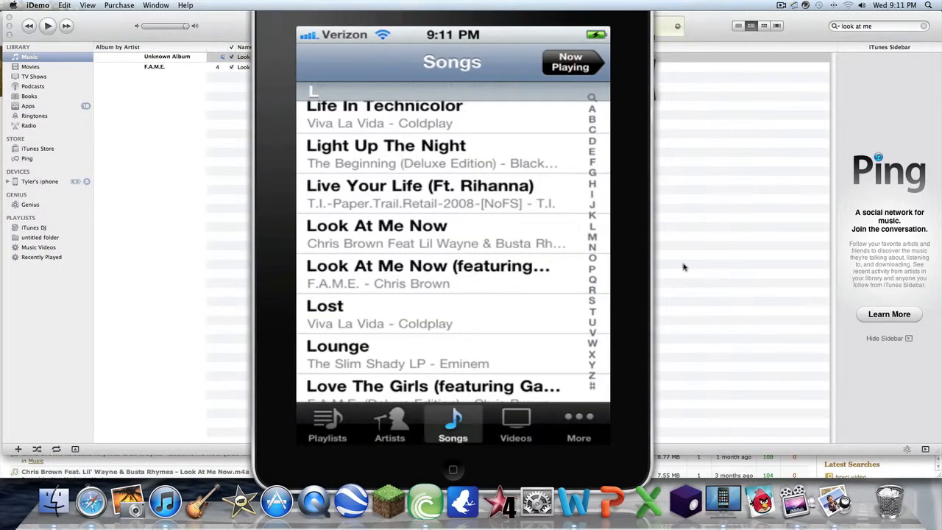
# Bring up the mirrored iPhone's Songs list showing Look At Me Now by Chris Brown
pyautogui.click(452, 469)
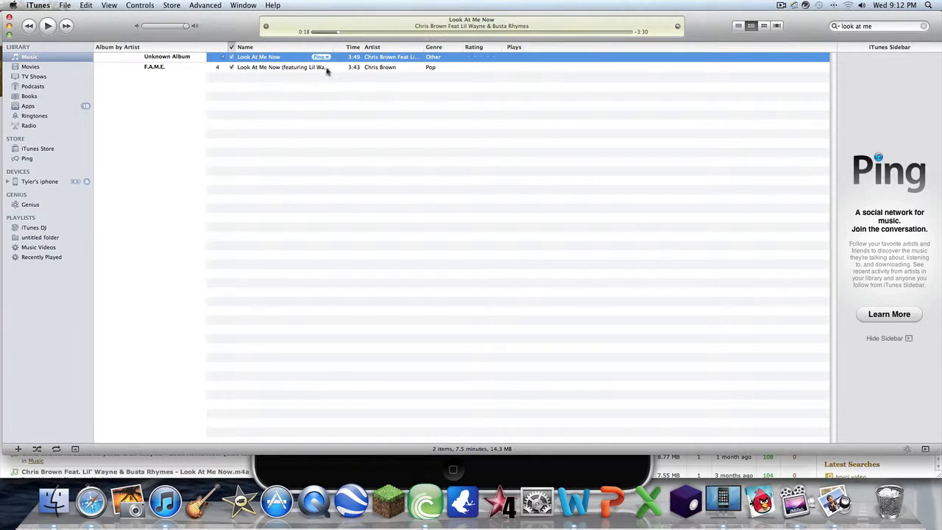
pyautogui.moveTo(323, 68)
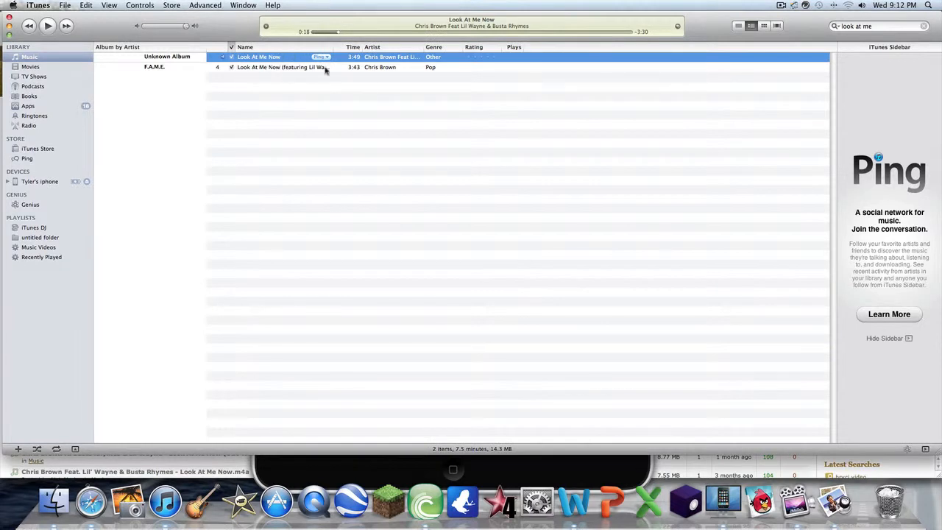
pyautogui.moveTo(163, 61)
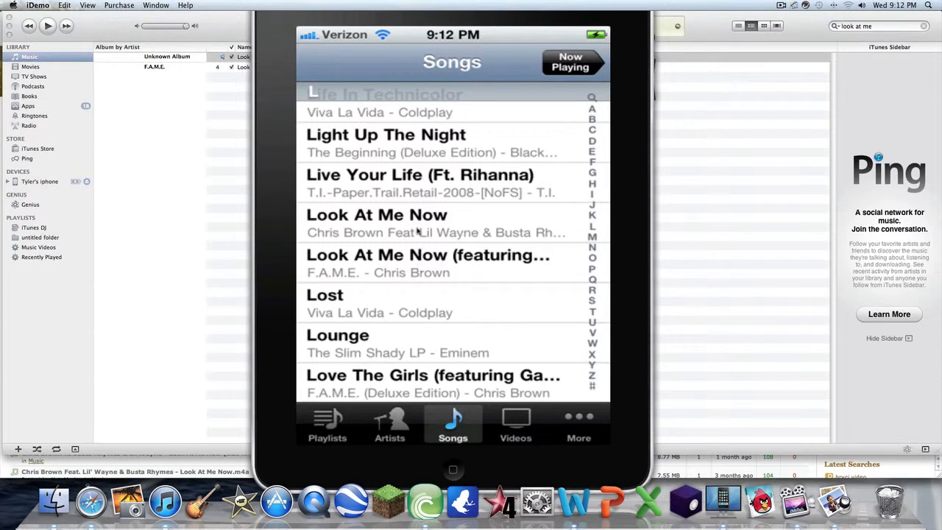
pyautogui.moveTo(390, 271)
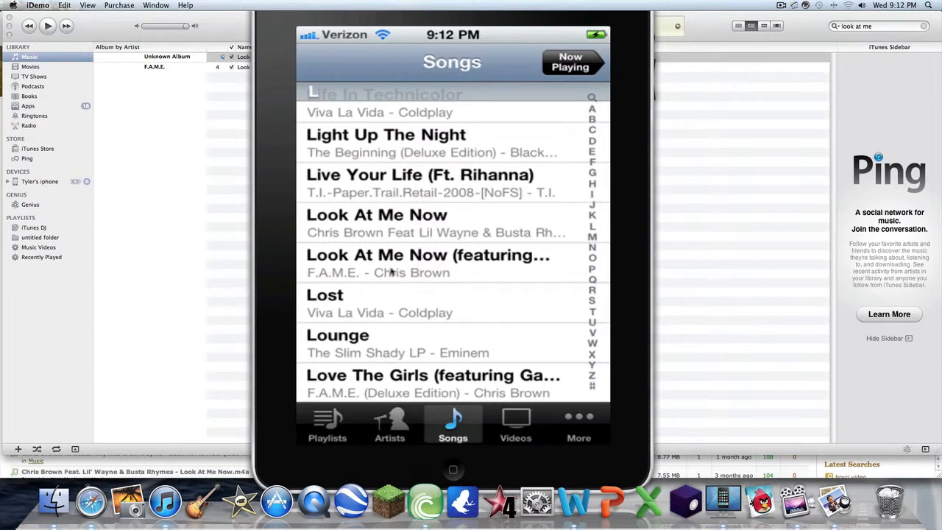
pyautogui.moveTo(381, 184)
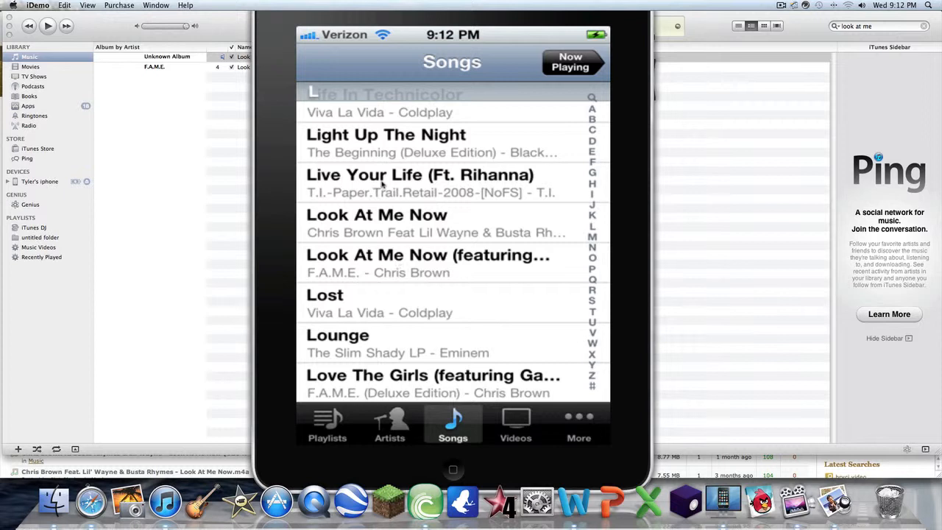
pyautogui.click(781, 5)
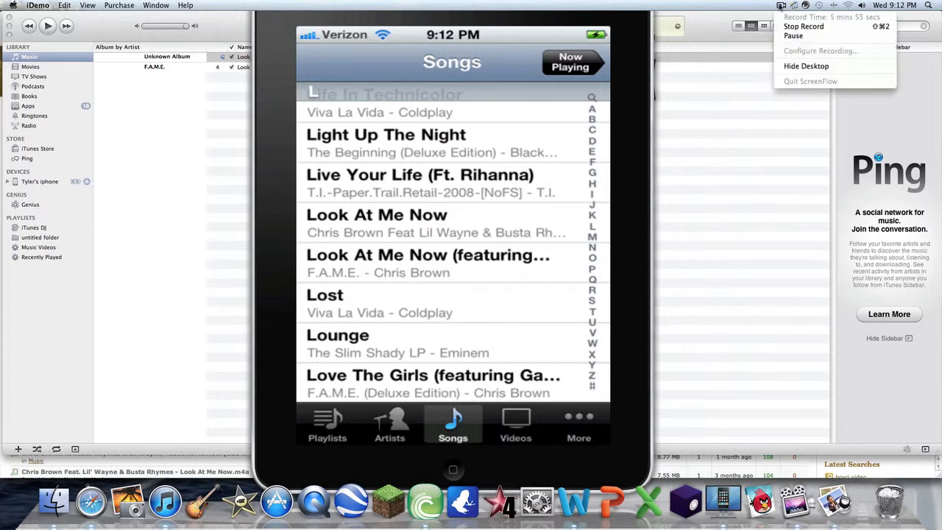